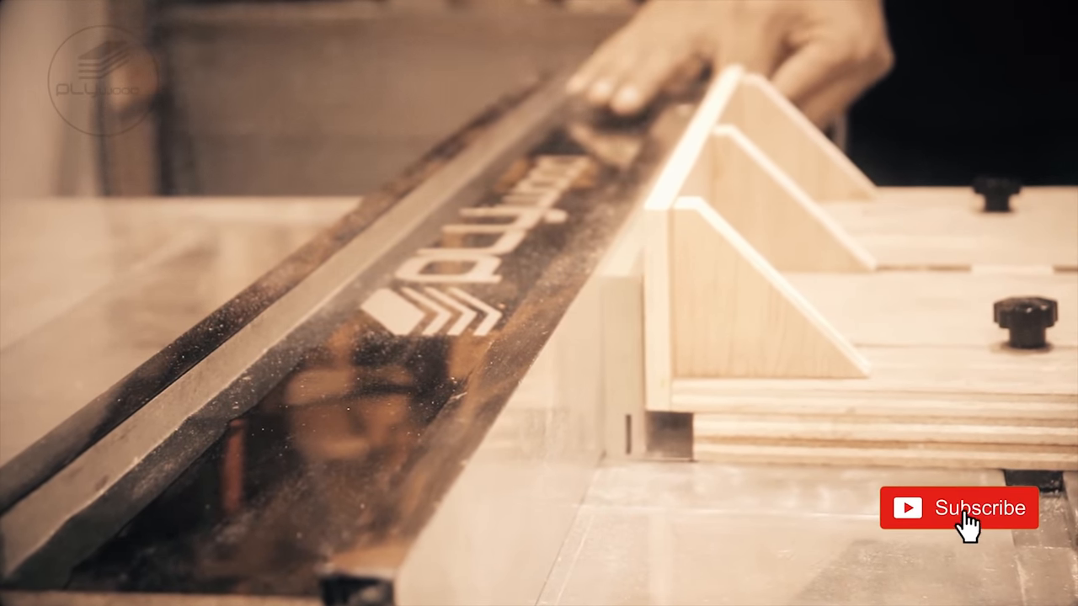
pyautogui.click(958, 507)
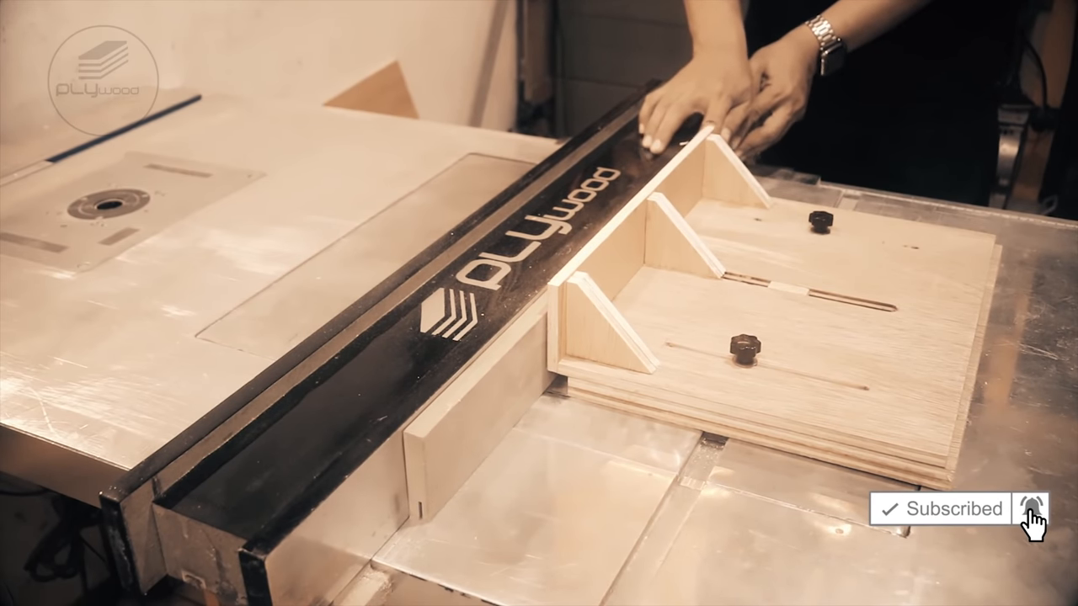